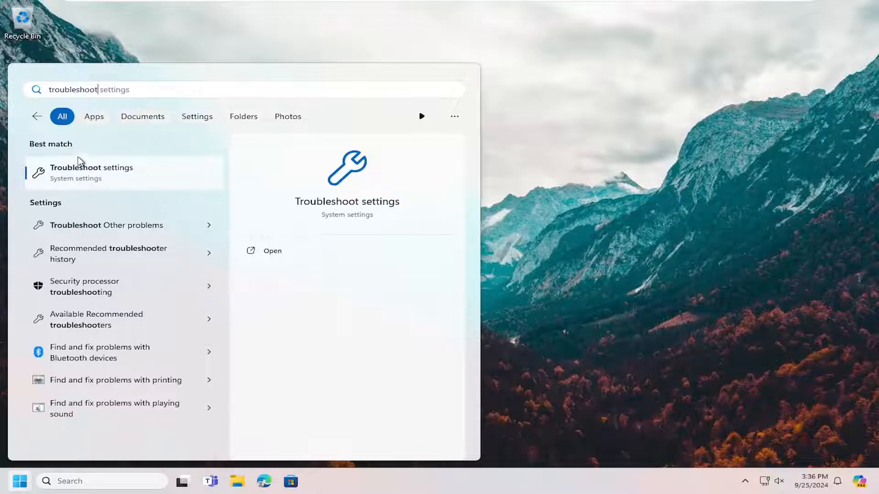
- Open the Troubleshoot settings page from the 'troubleshoot settings' search result
click(91, 172)
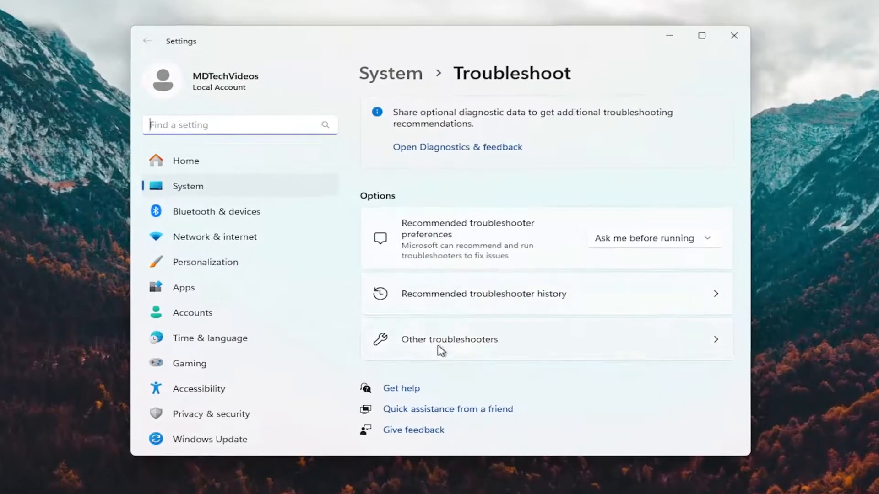
- Run the Windows Update troubleshooter from Other troubleshooters and close its finished report
click(448, 338)
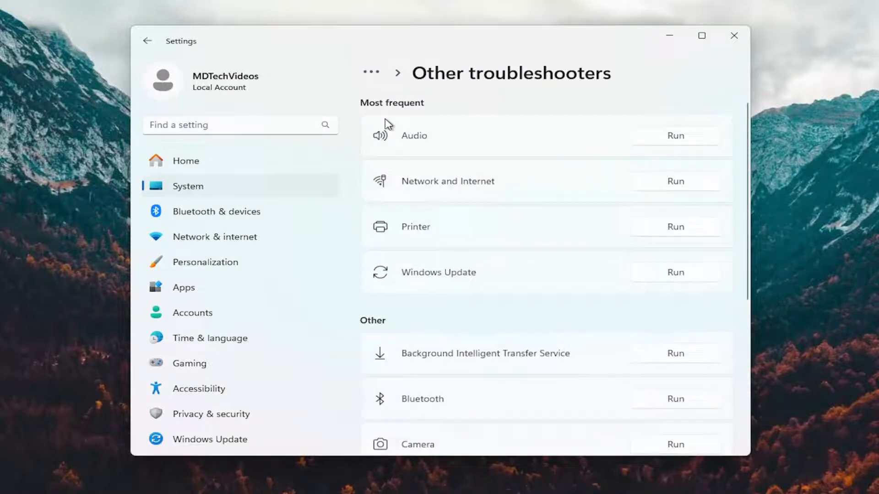
mouse_move(445, 308)
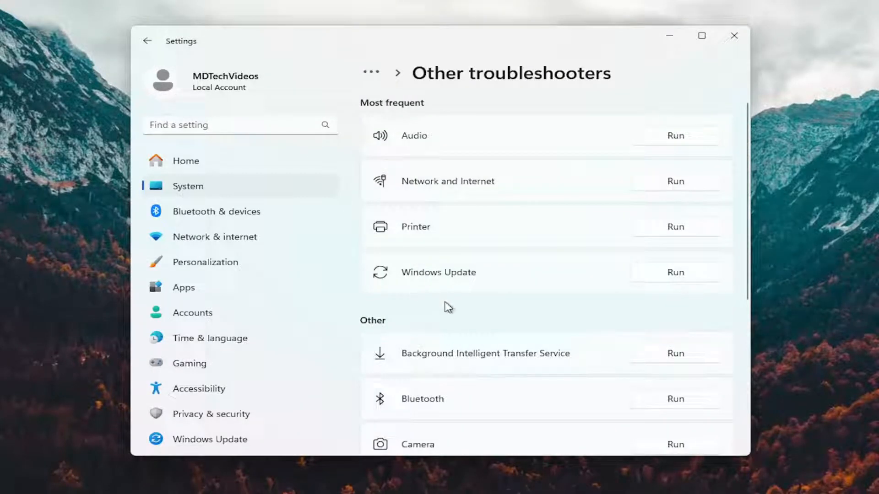
click(675, 272)
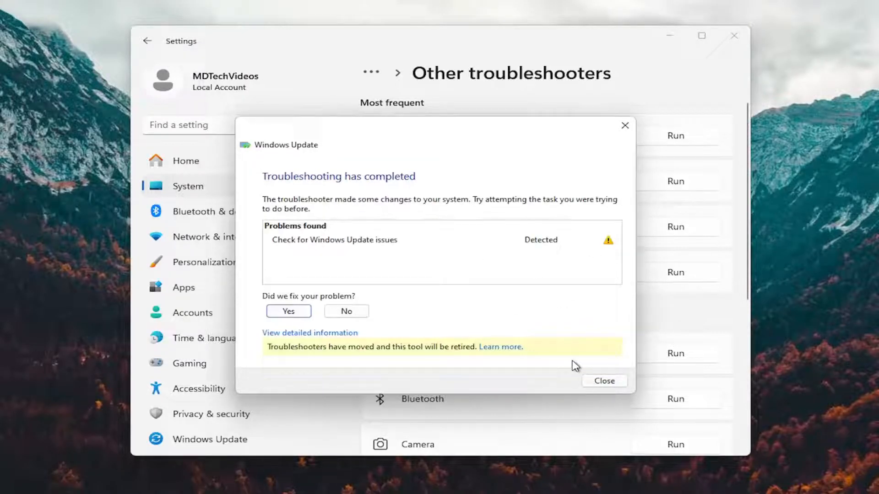
click(604, 380)
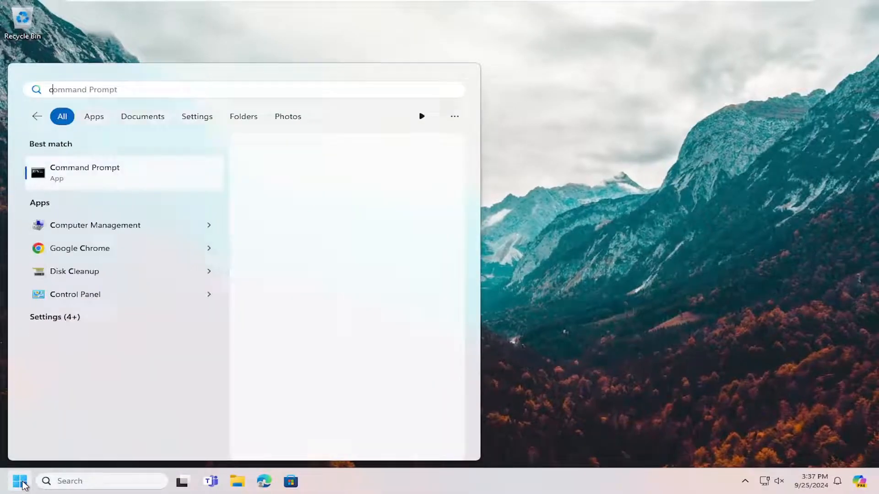
- Search 'cmd', launch Command Prompt as administrator and approve the UAC prompt
text(cmd)
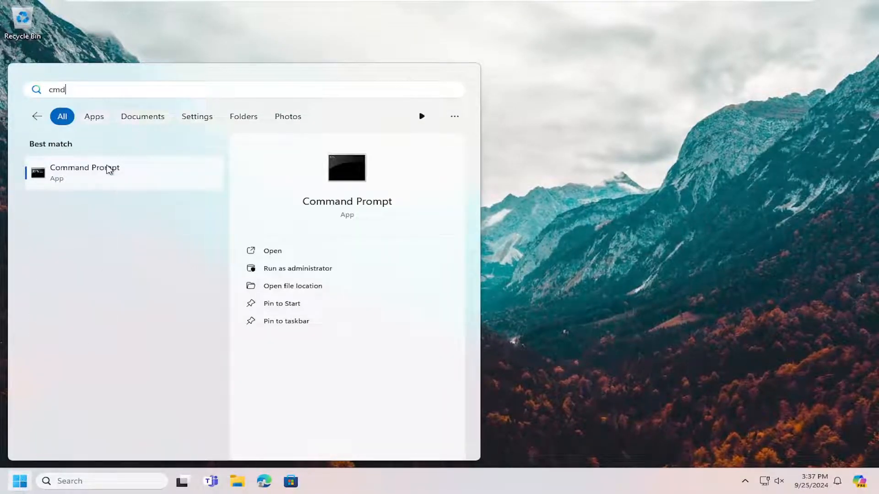
right_click(84, 173)
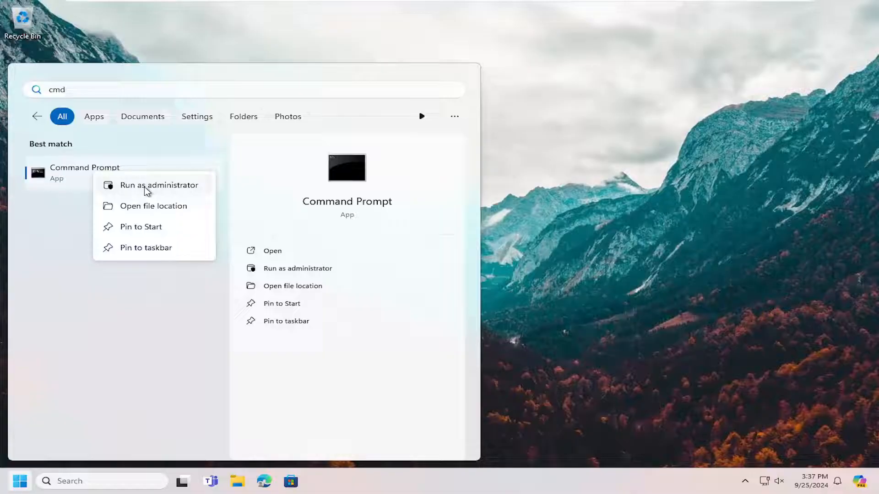
click(158, 185)
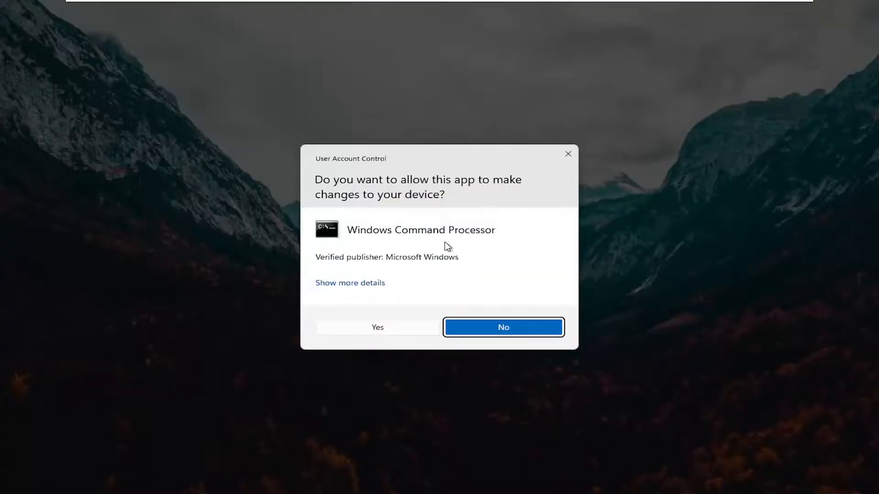
click(503, 327)
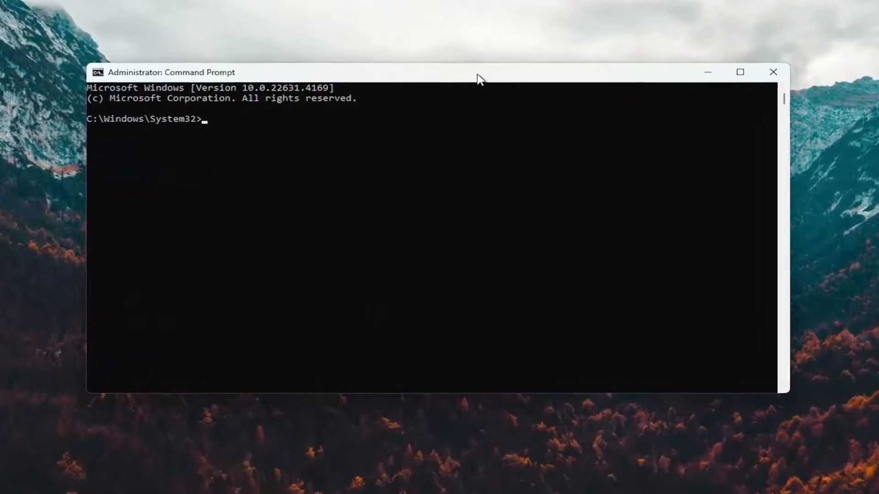
- Run 'sfc /scannow' at the admin prompt and let verification finish
text(sfc /)
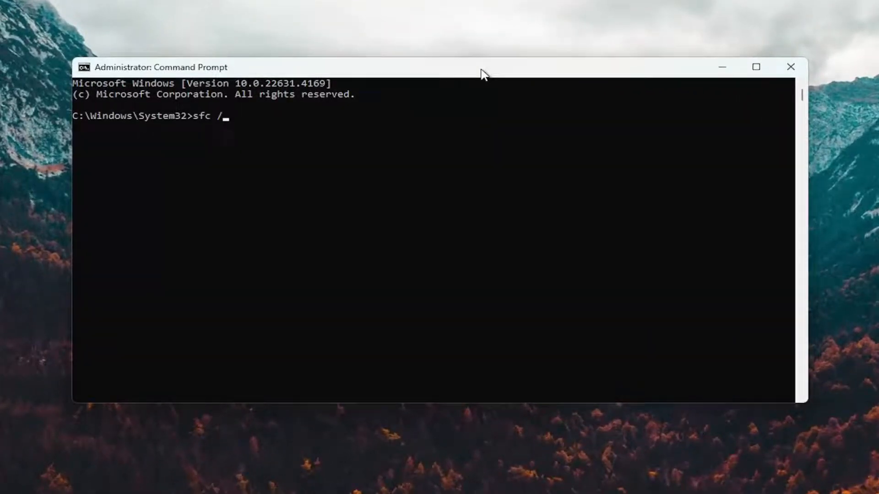
text(scannow)
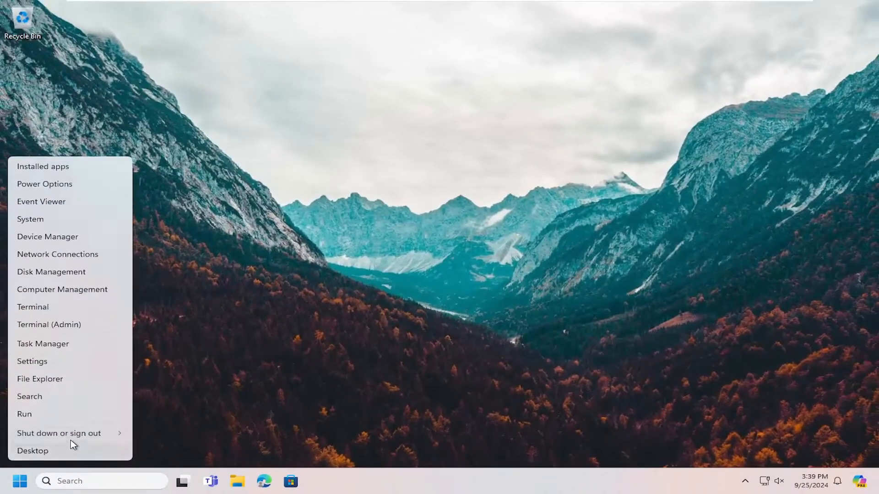
- Choose Restart from the Start menu's shut down options
click(59, 433)
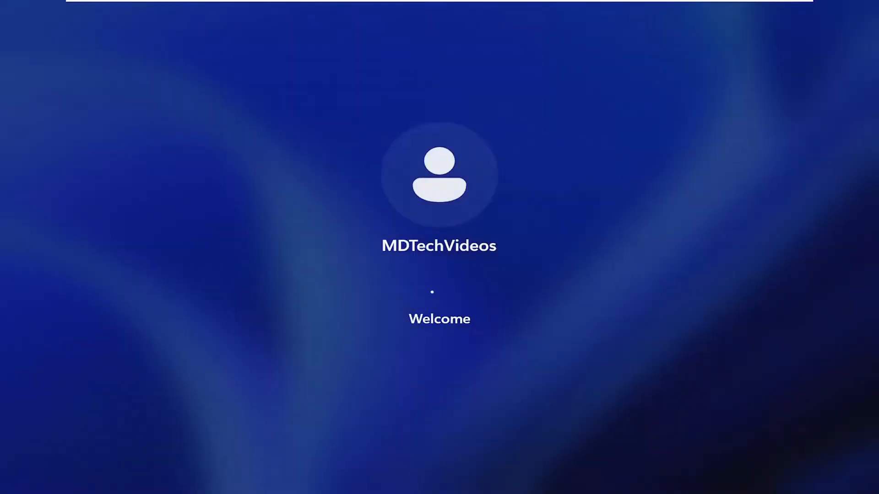